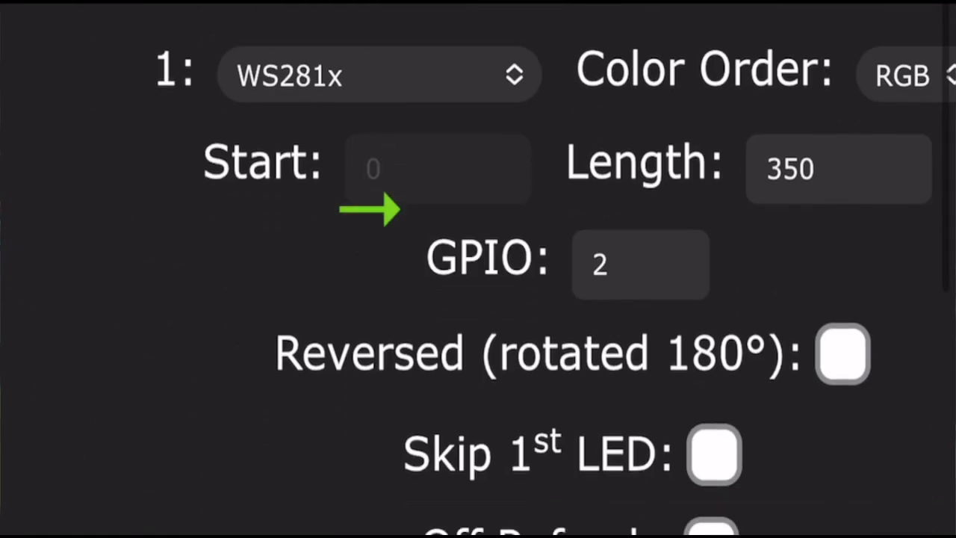
scroll("down", 3)
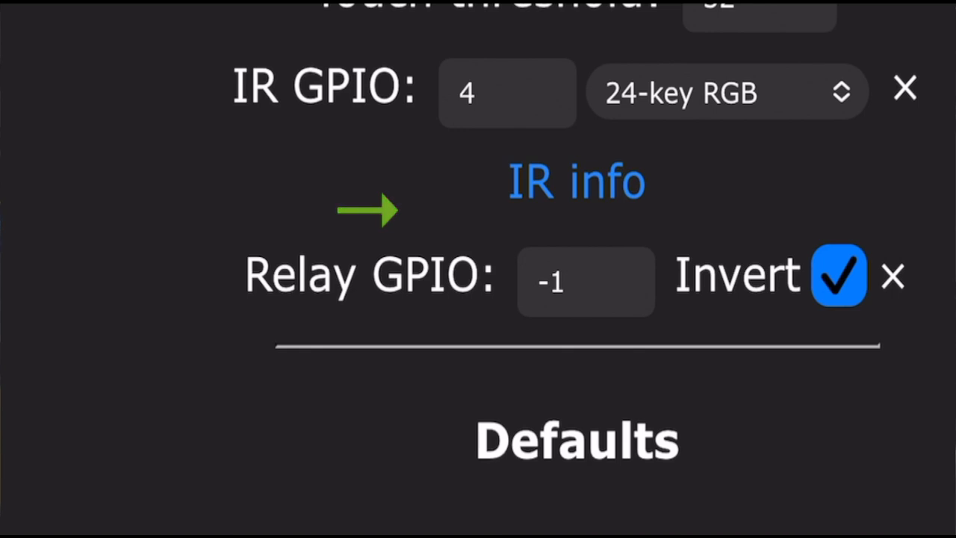
scroll("up", 3)
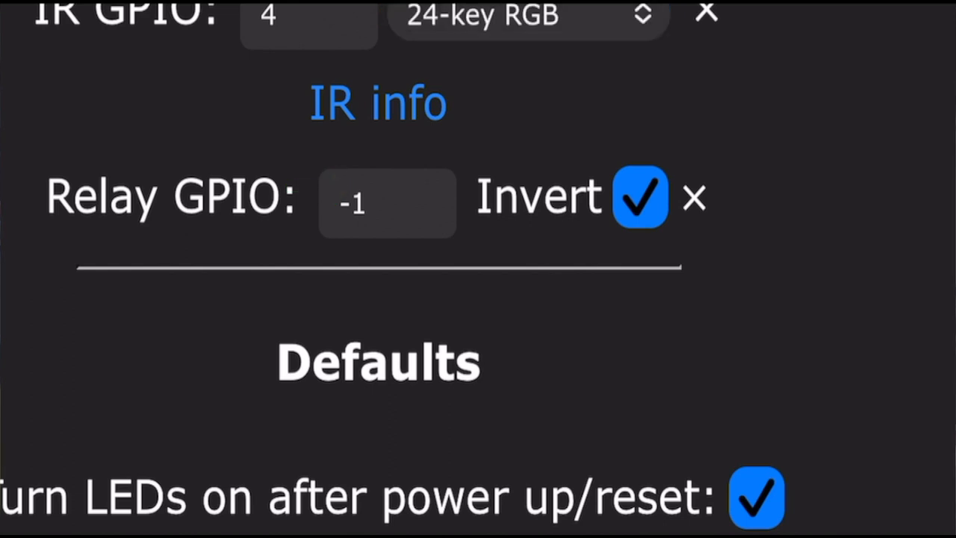
scroll("down", 3)
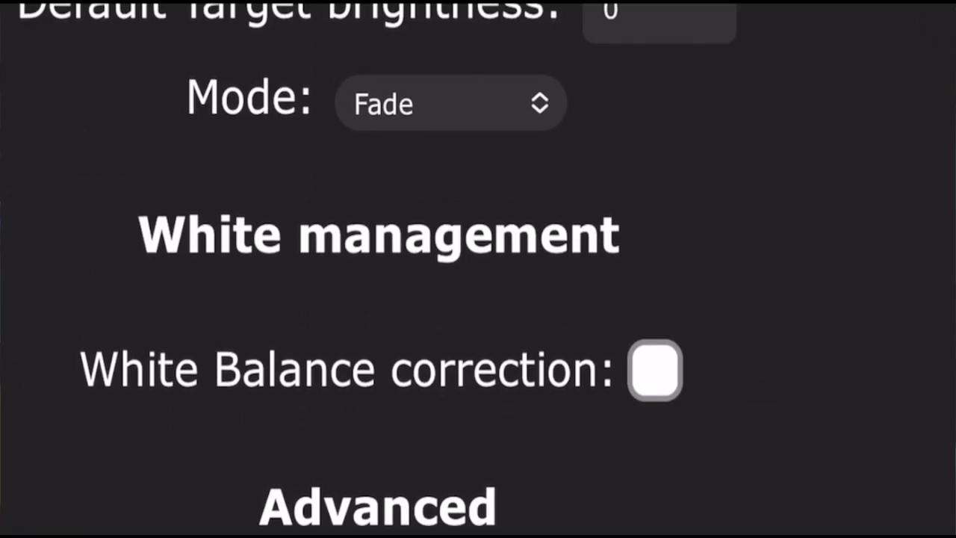
scroll("down", 3)
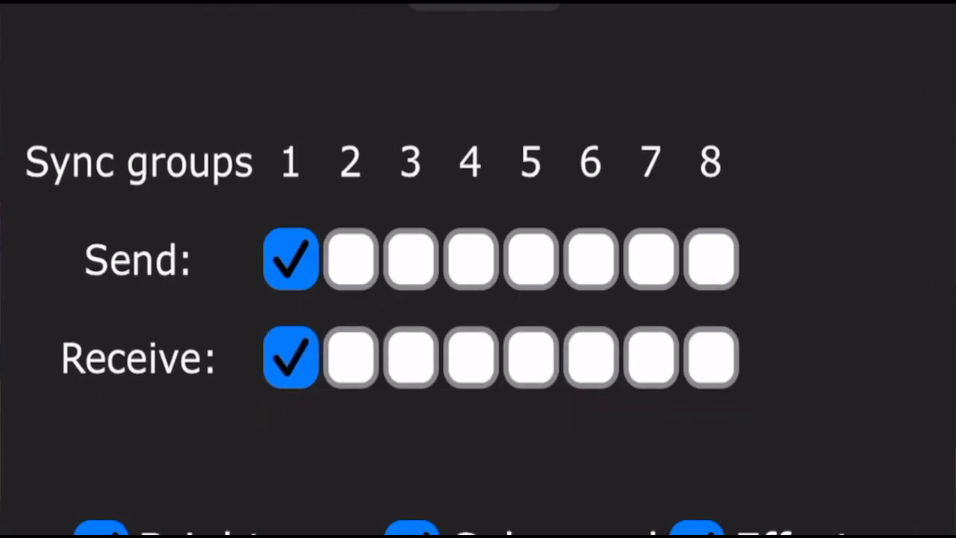
scroll("down", 3)
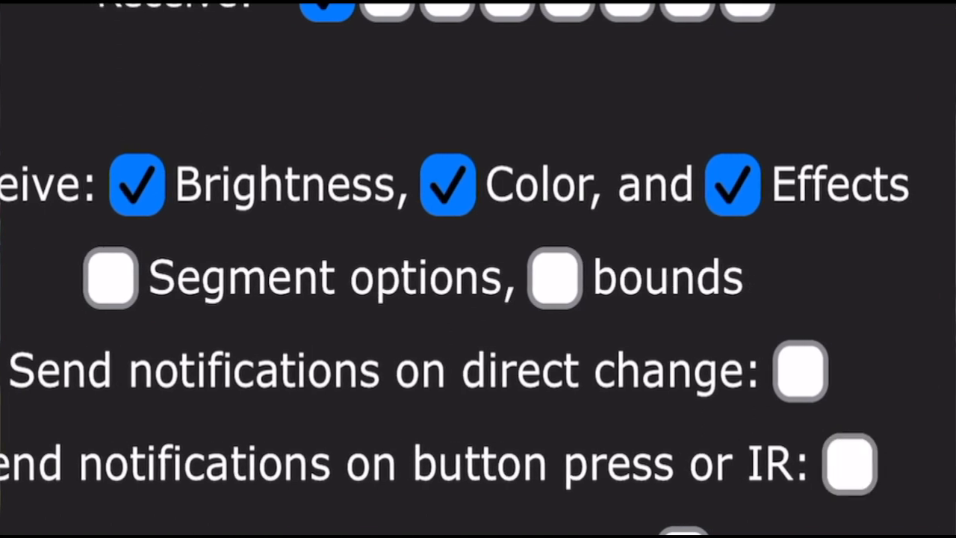
scroll("down", 3)
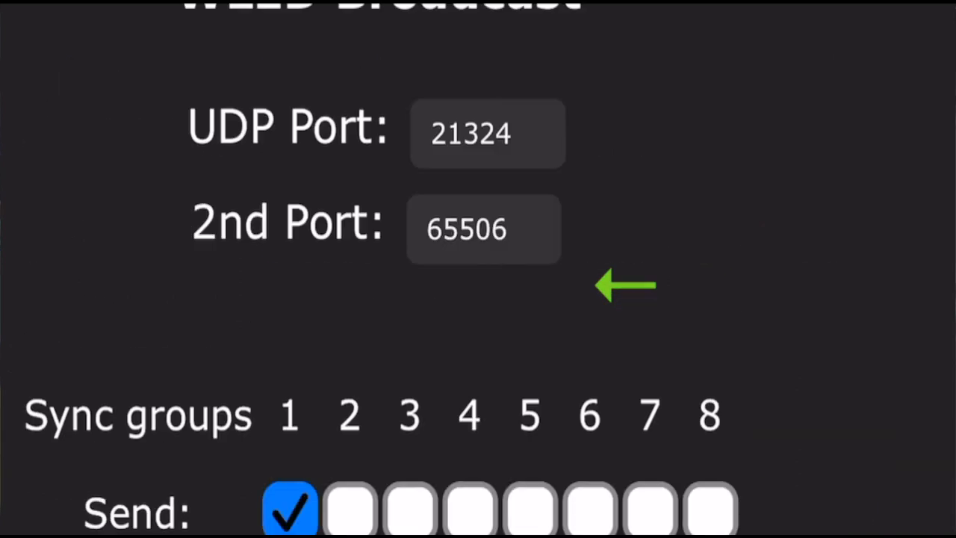
scroll("down", 3)
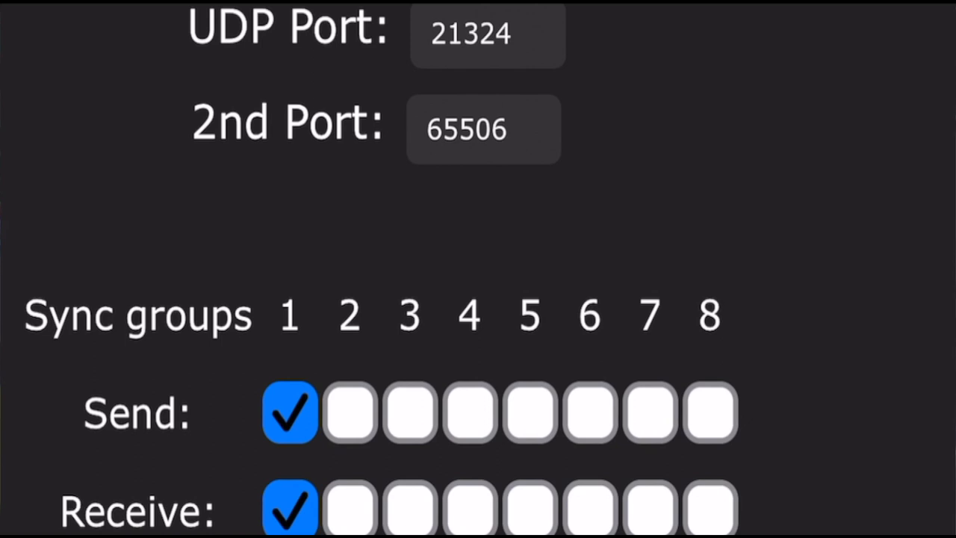
scroll("up", 3)
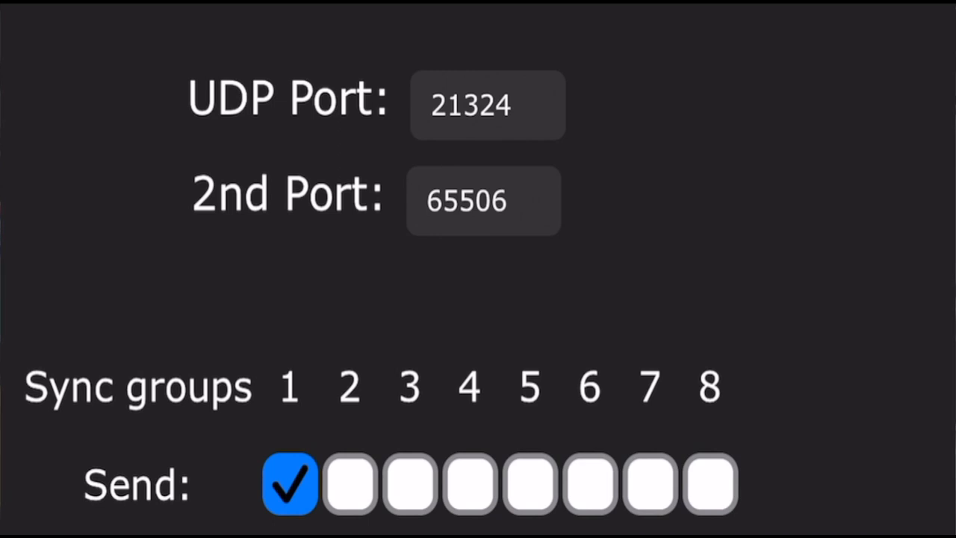
scroll("up", 3)
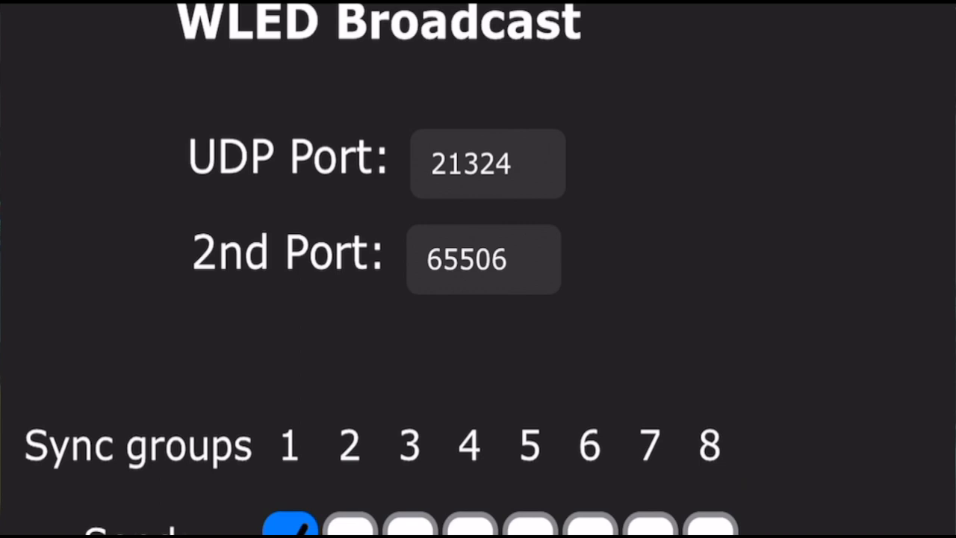
scroll("down", 3)
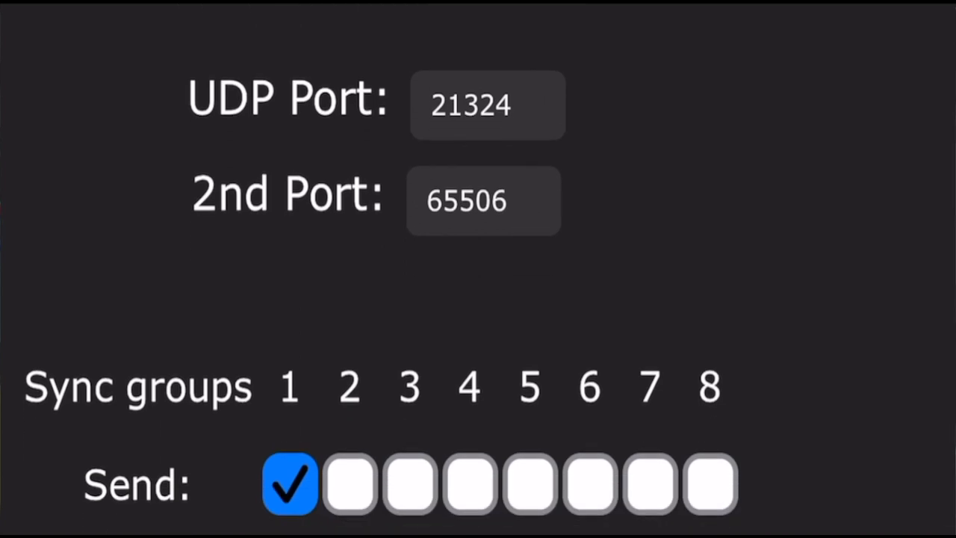